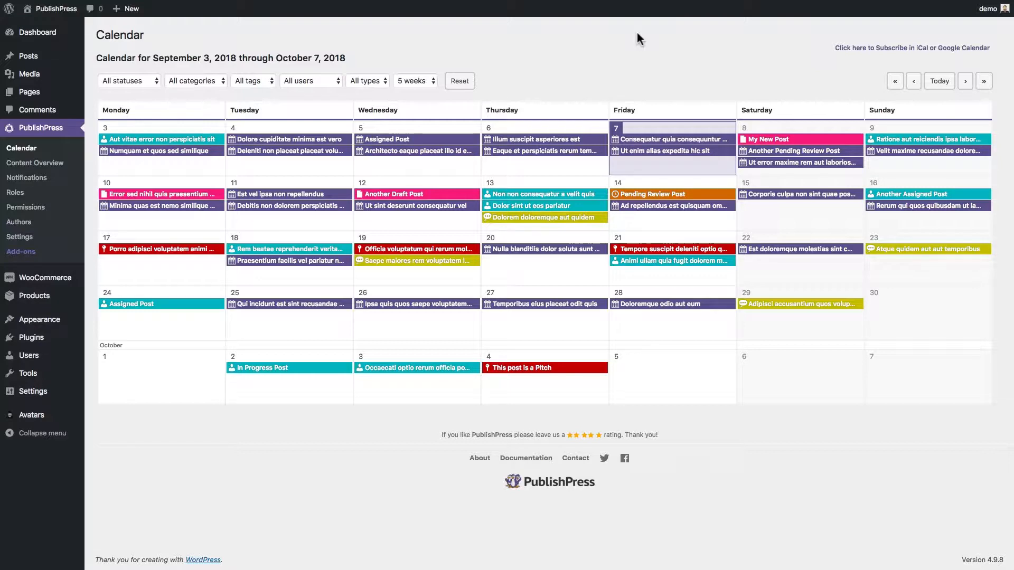
pyautogui.moveTo(572, 66)
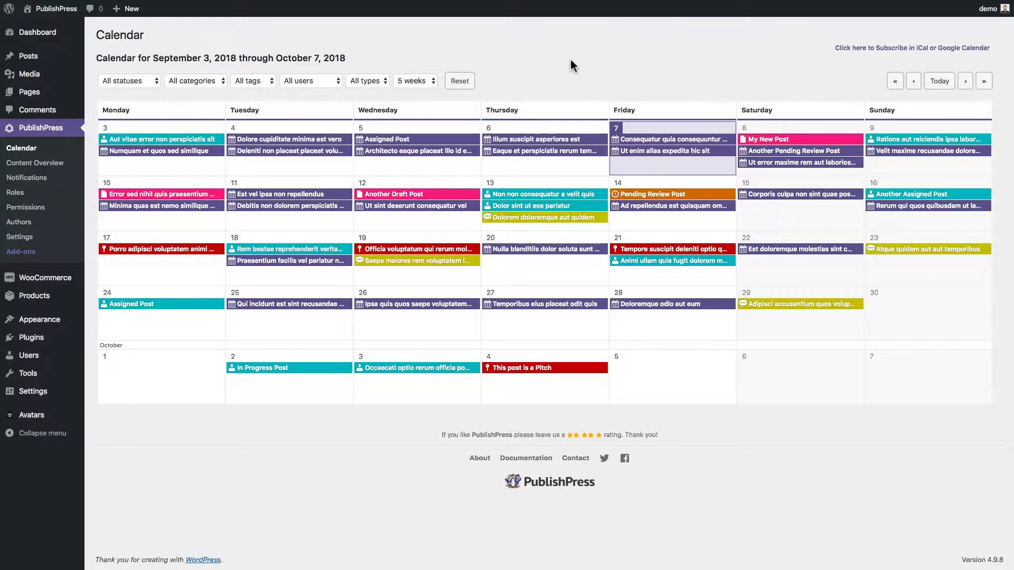
pyautogui.moveTo(517, 79)
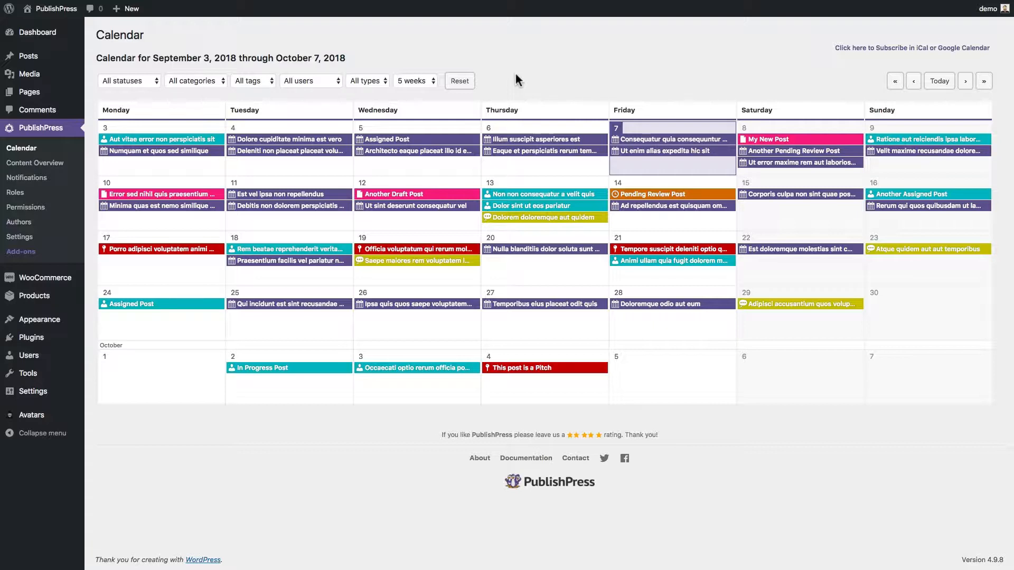
pyautogui.moveTo(496, 84)
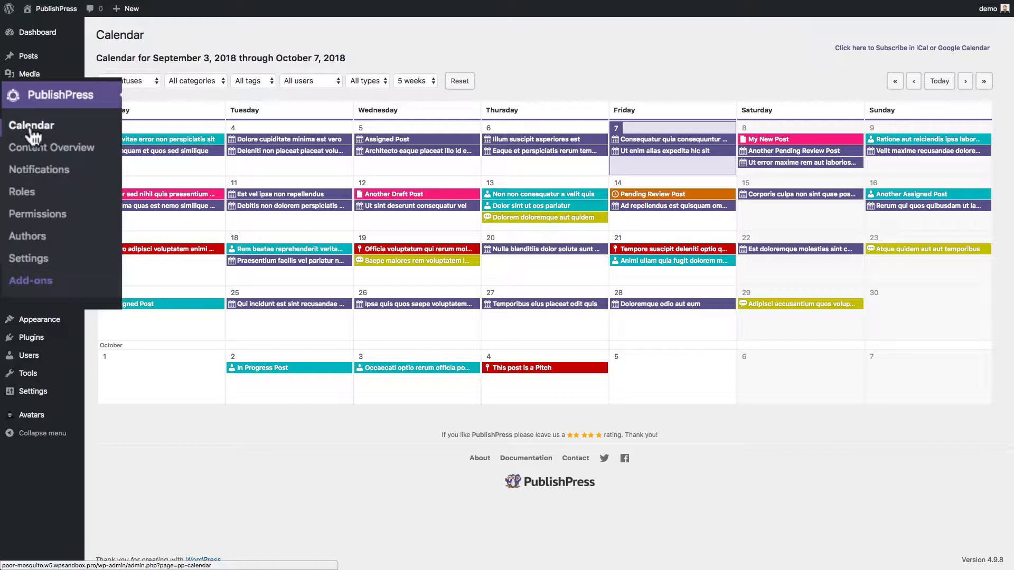
pyautogui.moveTo(87, 130)
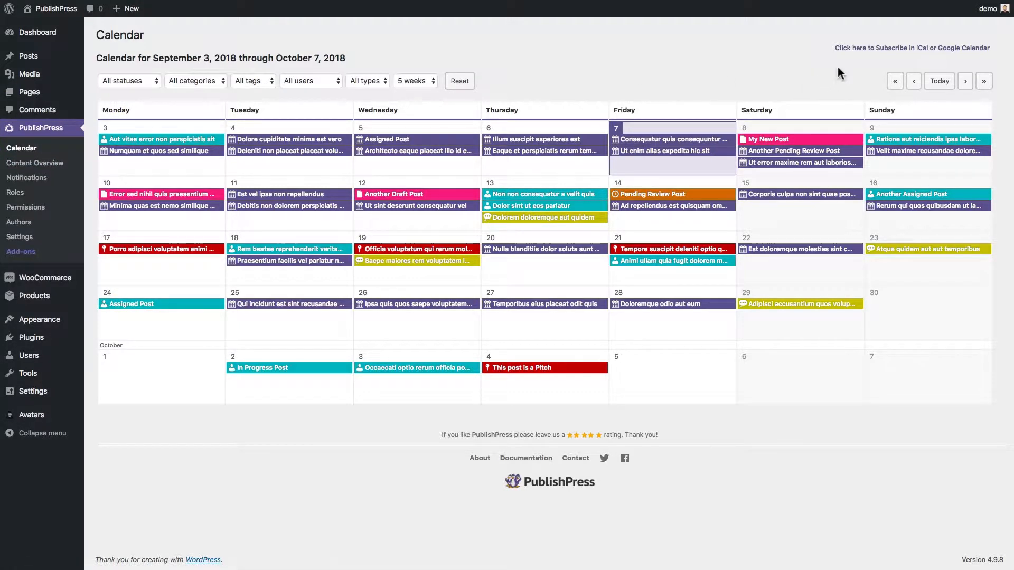
pyautogui.moveTo(786, 61)
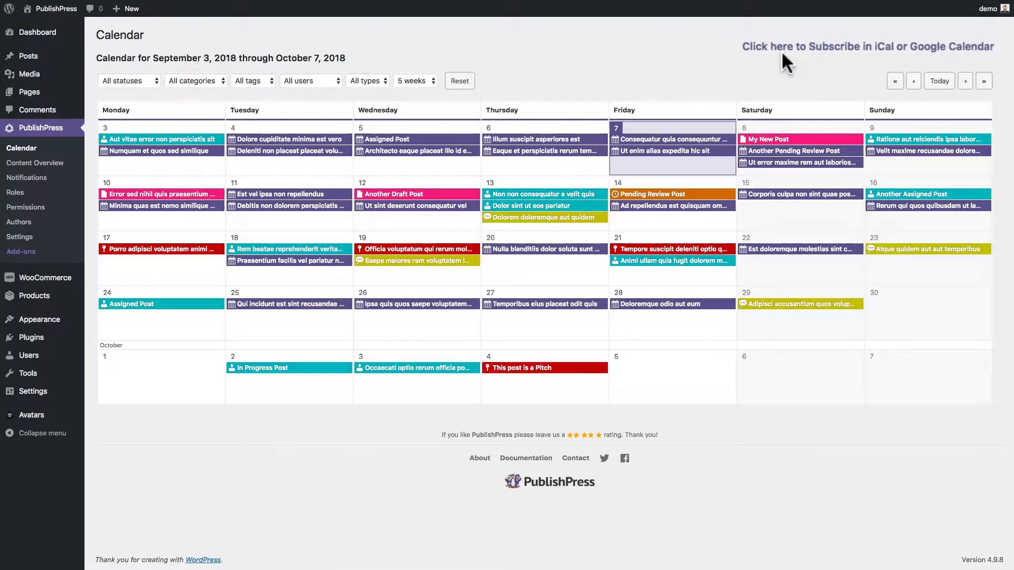
pyautogui.moveTo(868, 55)
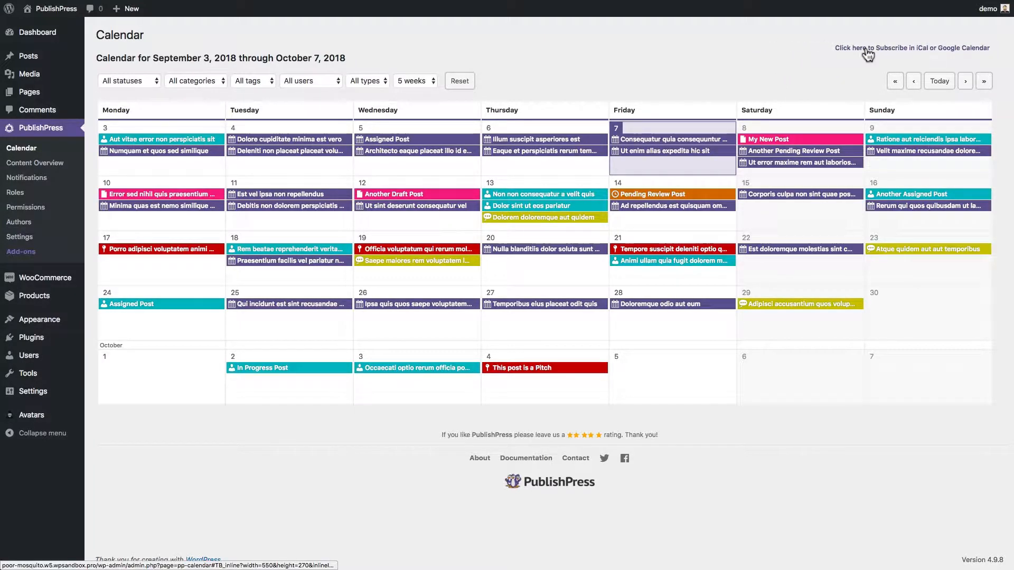
# Open the iCal/Google Calendar subscription options and review the start and end date choices
pyautogui.click(910, 47)
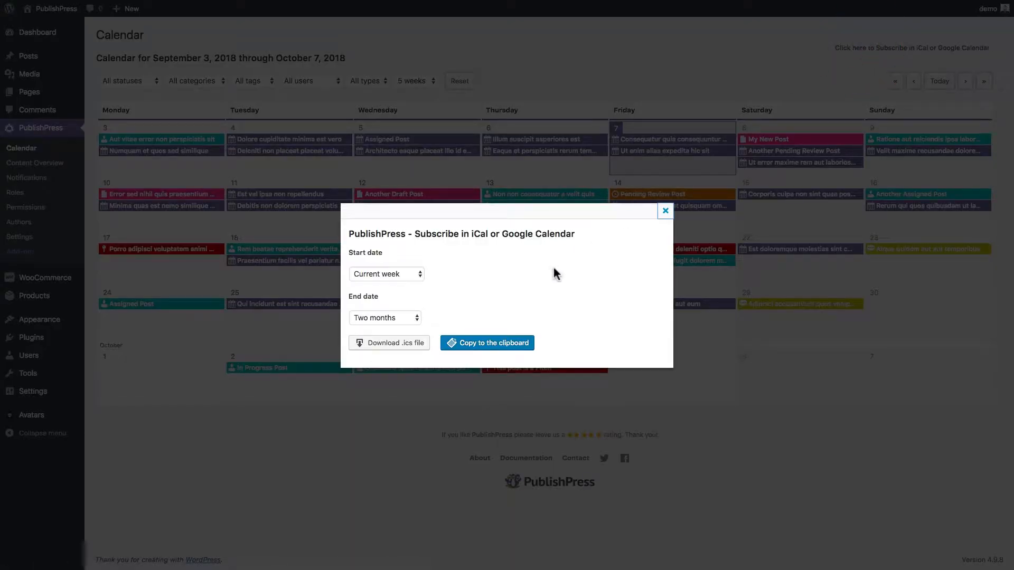
pyautogui.scroll(-3)
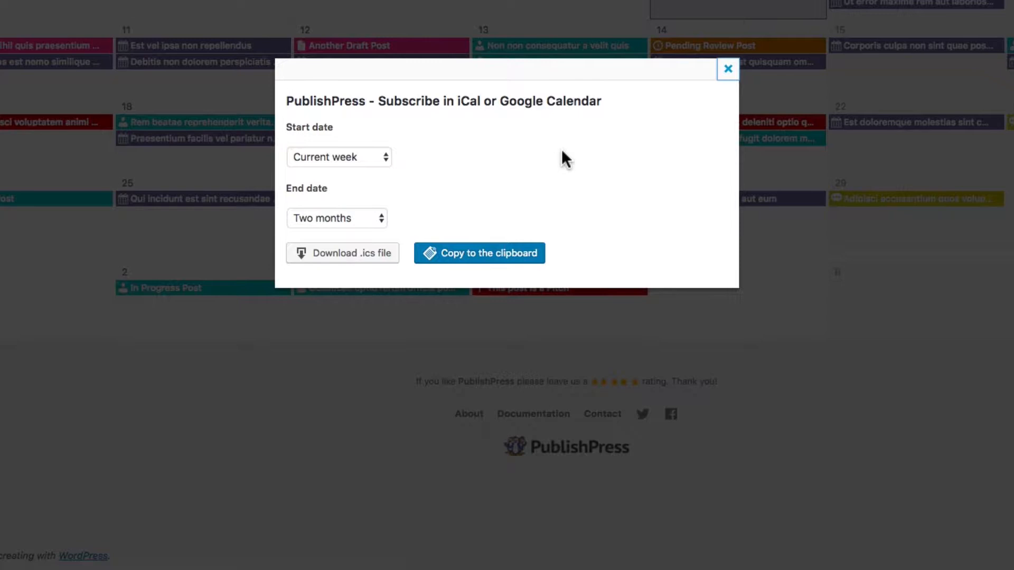
pyautogui.moveTo(339, 156)
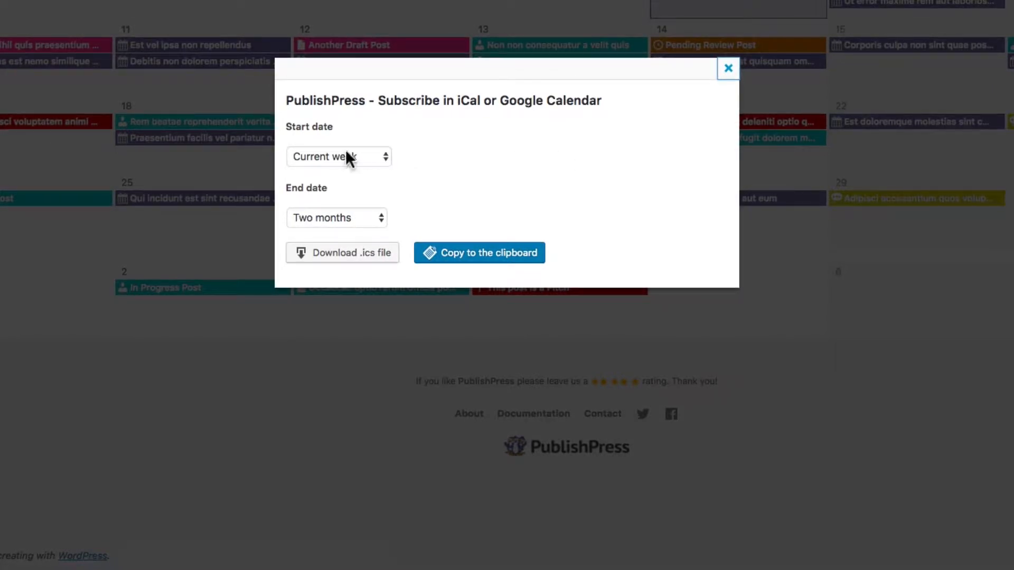
pyautogui.click(337, 156)
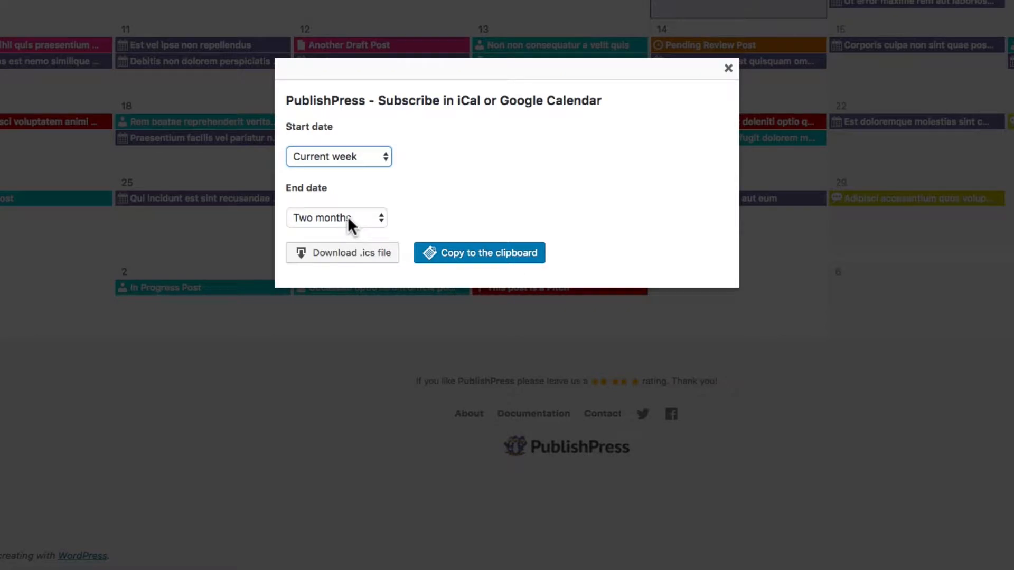
pyautogui.moveTo(343, 229)
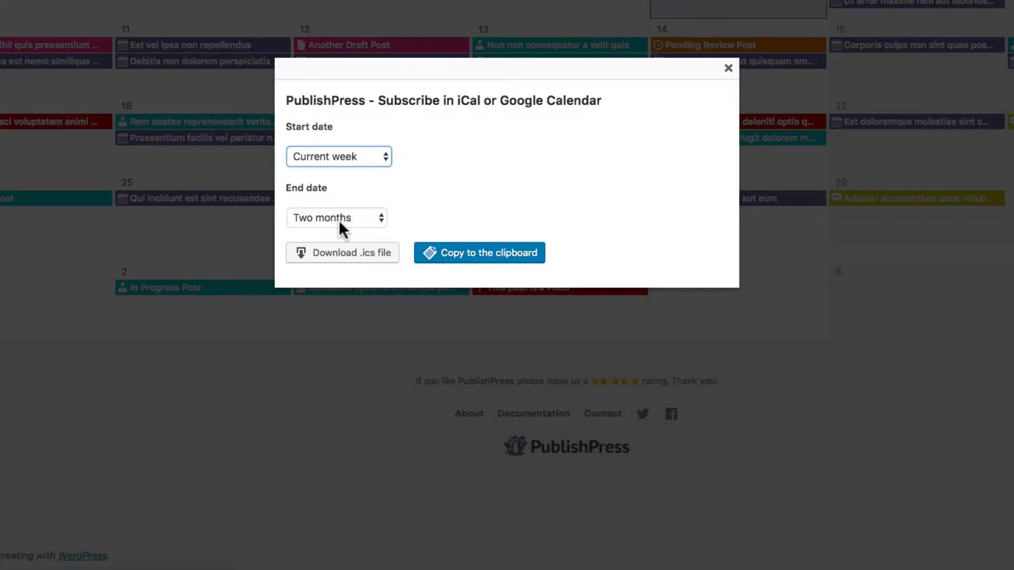
pyautogui.click(336, 217)
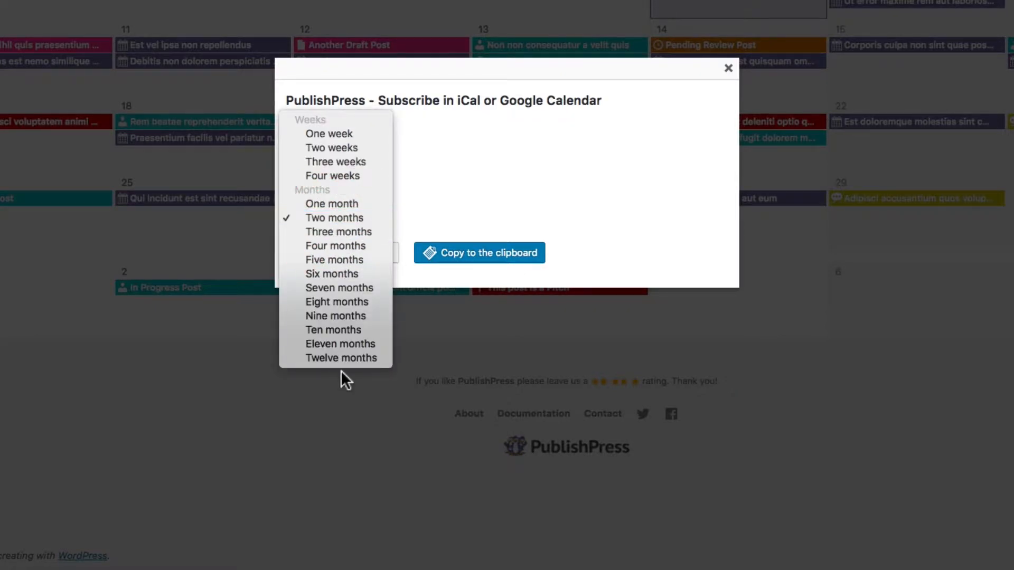
pyautogui.moveTo(341, 358)
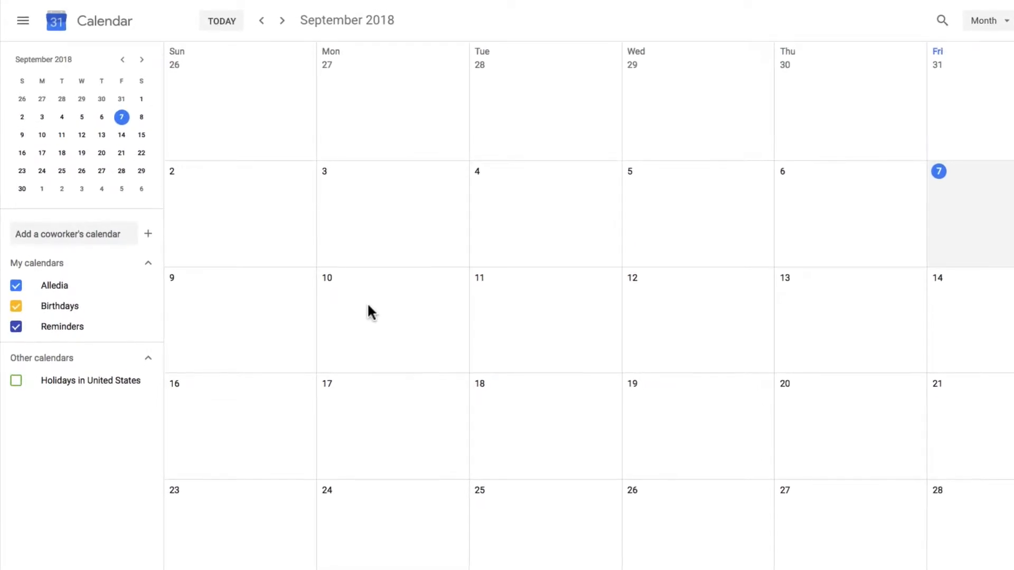
pyautogui.moveTo(132, 234)
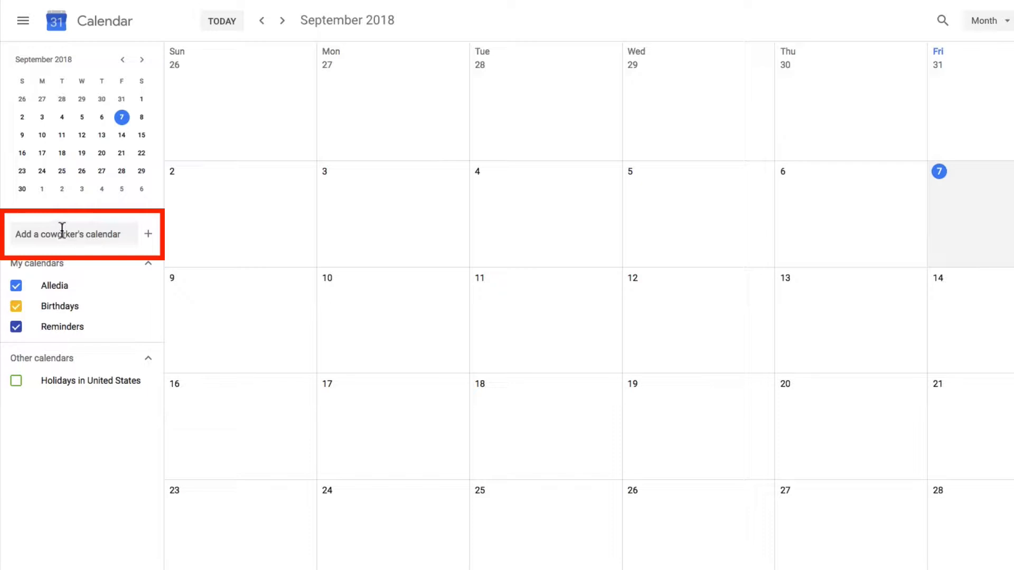
pyautogui.moveTo(148, 235)
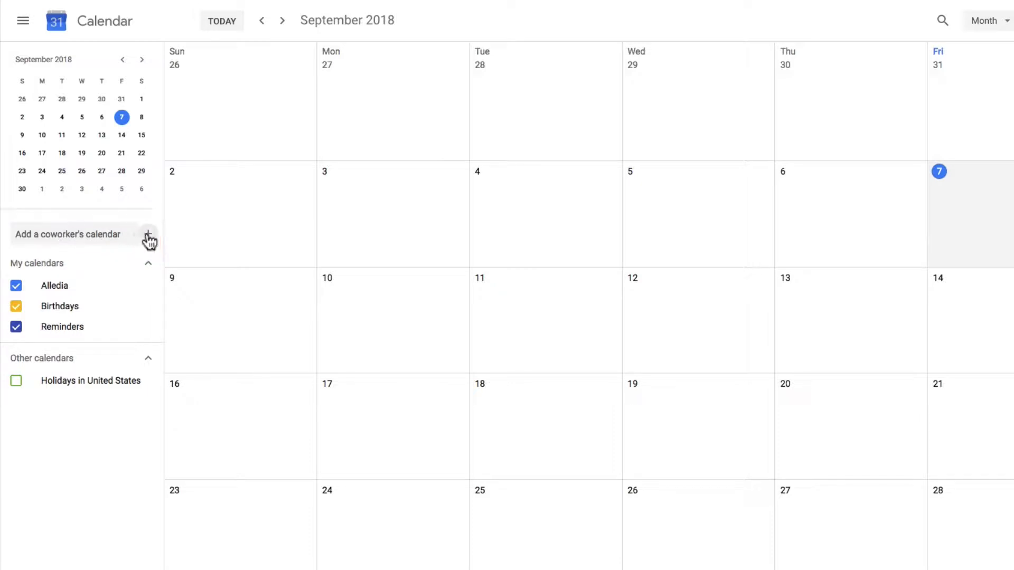
# Choose 'From URL' from the add-calendar options in Google Calendar settings
pyautogui.click(149, 234)
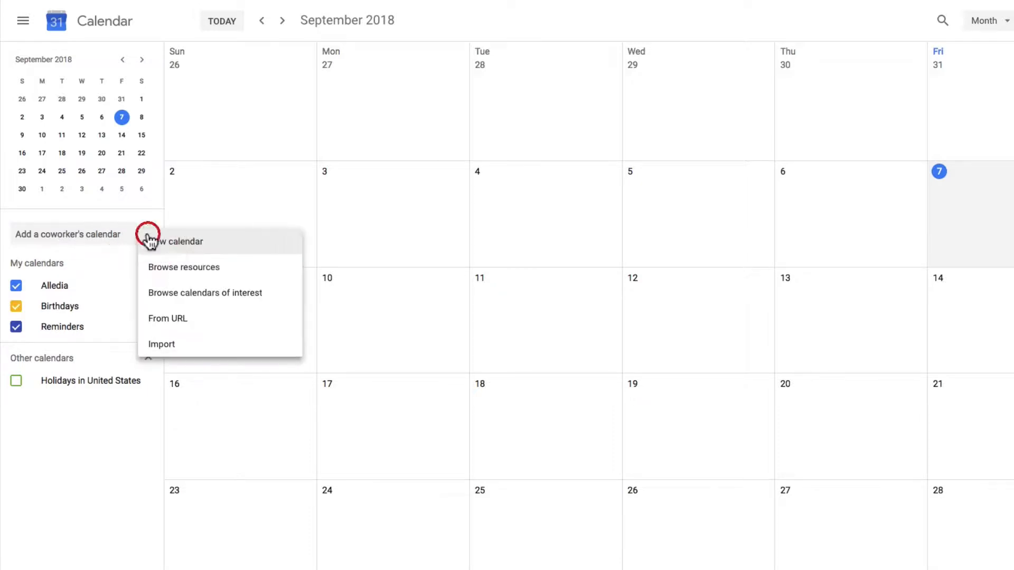
pyautogui.moveTo(167, 318)
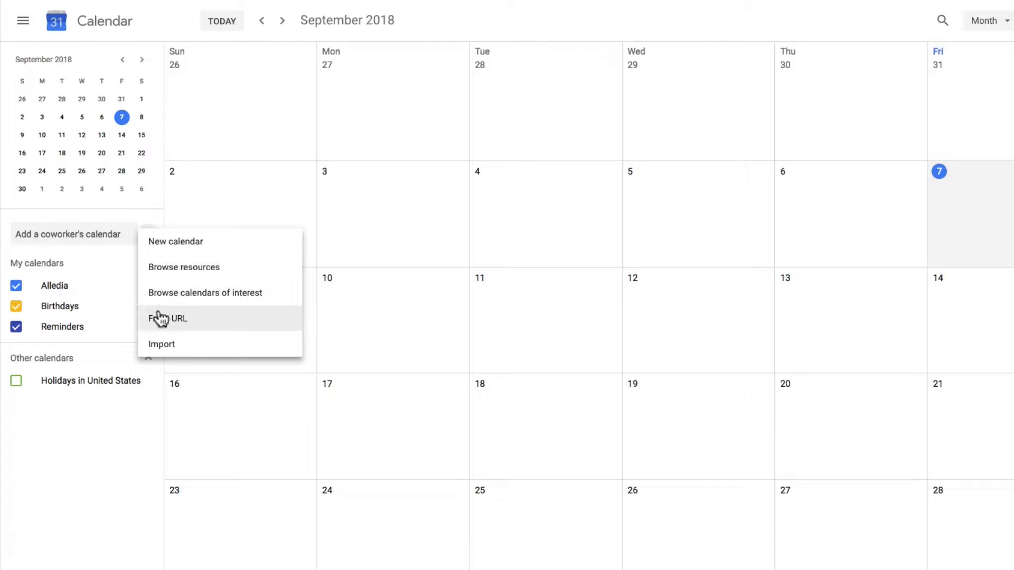
pyautogui.click(169, 317)
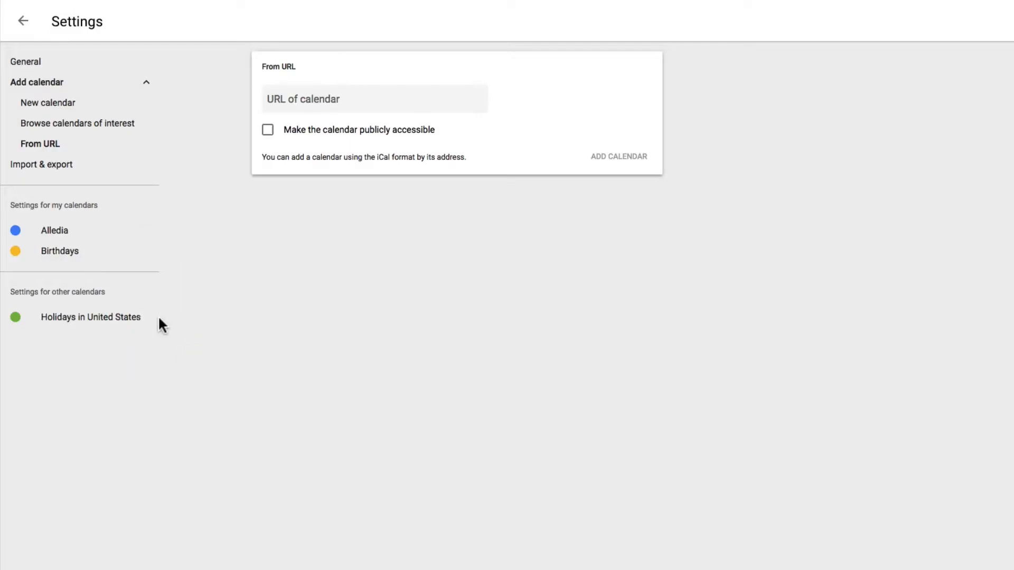
# Paste the PublishPress iCal feed URL, add the calendar, and return to the calendar view
pyautogui.click(374, 99)
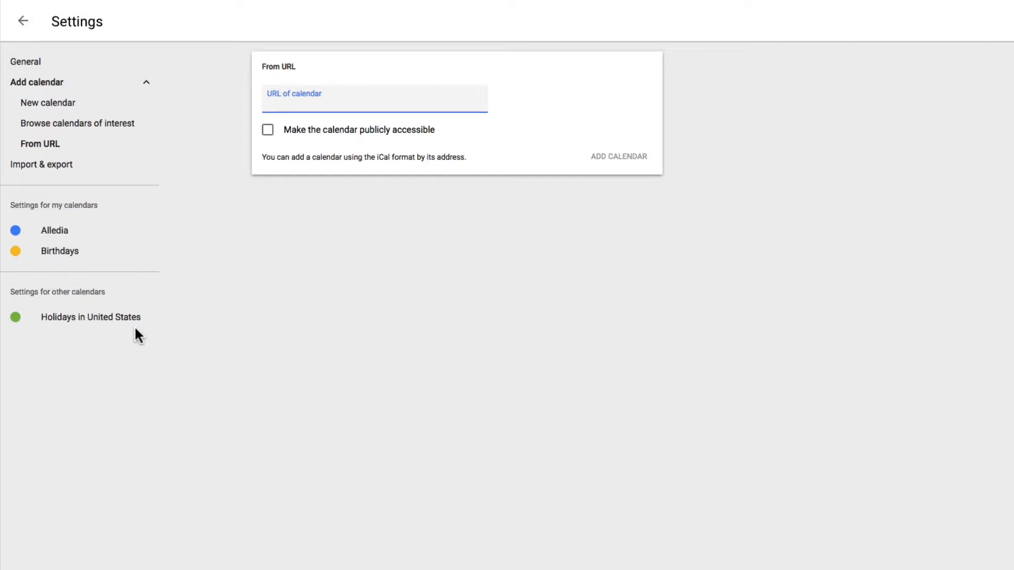
pyautogui.write('st_status=unpublish&pp_action=pp_calendar_ics_feed')
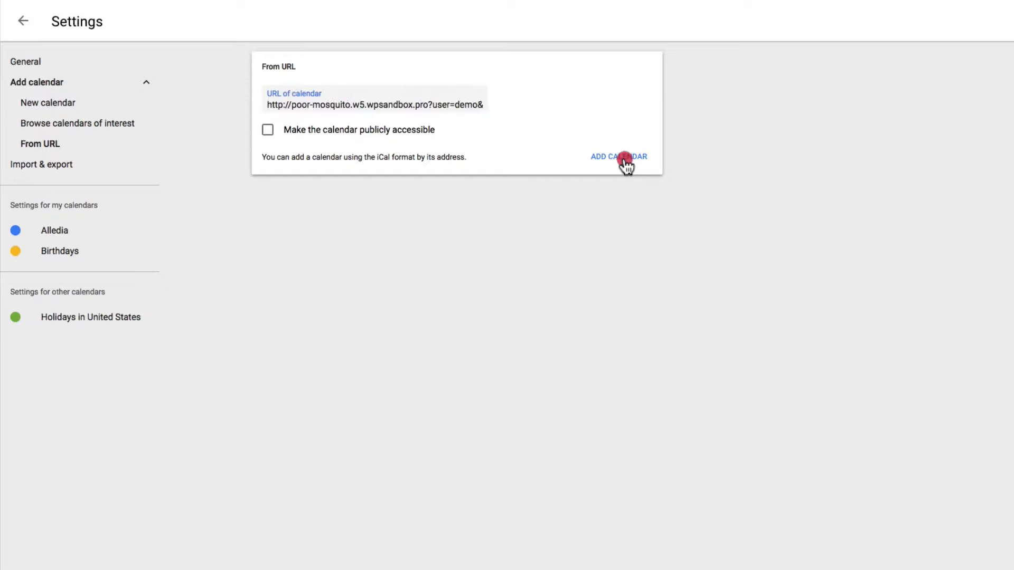
pyautogui.click(617, 155)
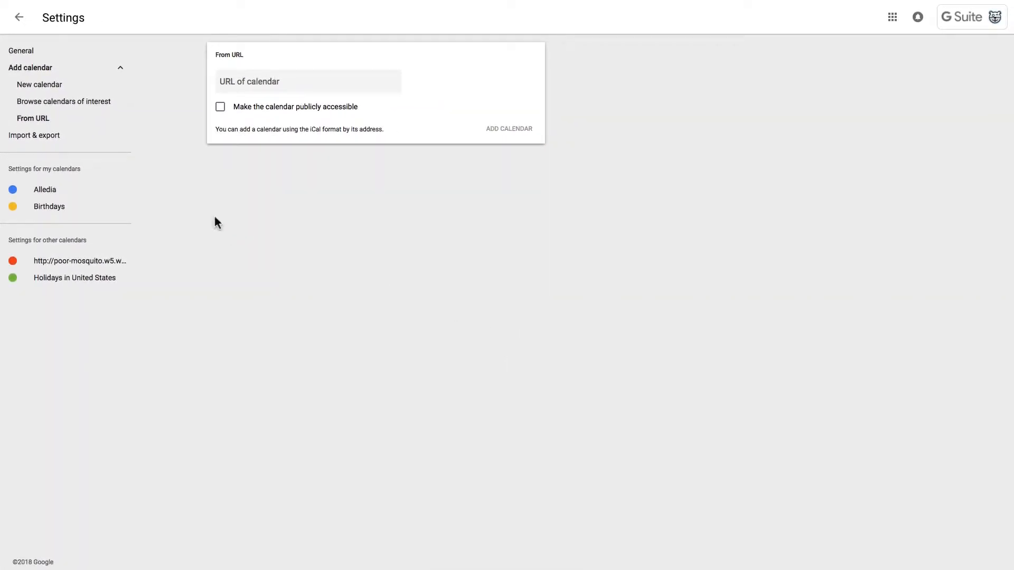
pyautogui.moveTo(18, 17)
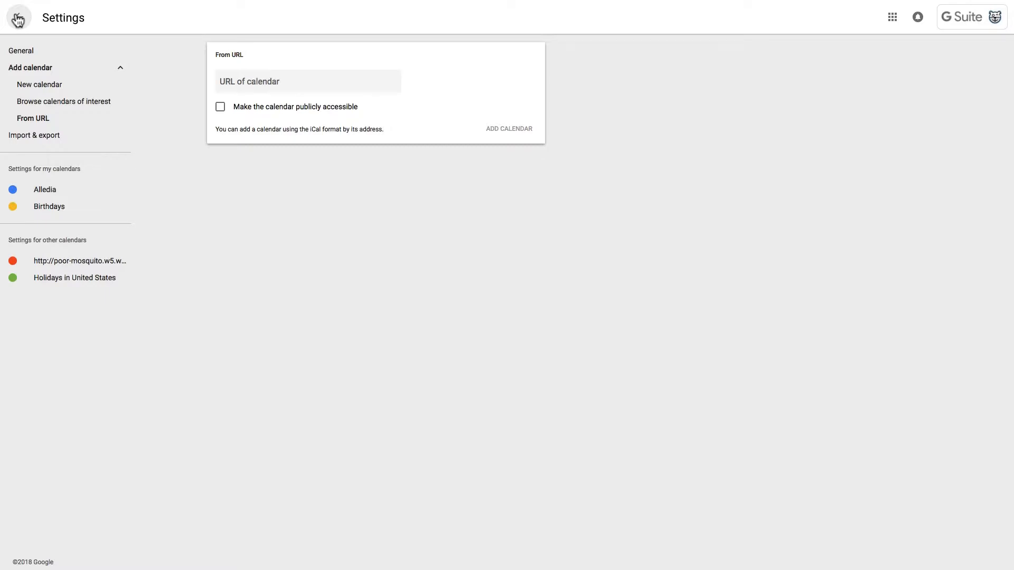
pyautogui.click(17, 17)
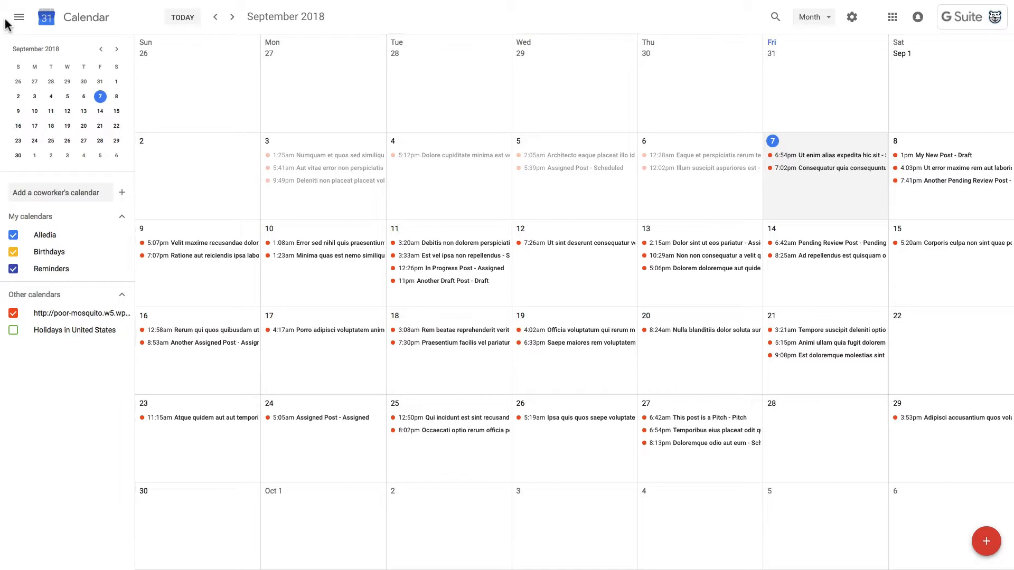
pyautogui.moveTo(465, 6)
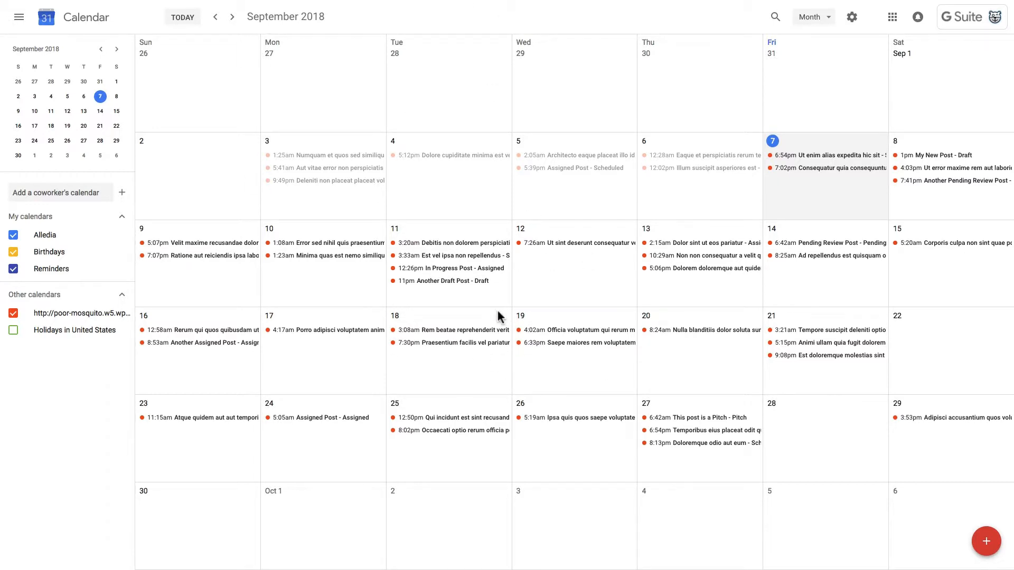
pyautogui.moveTo(501, 315)
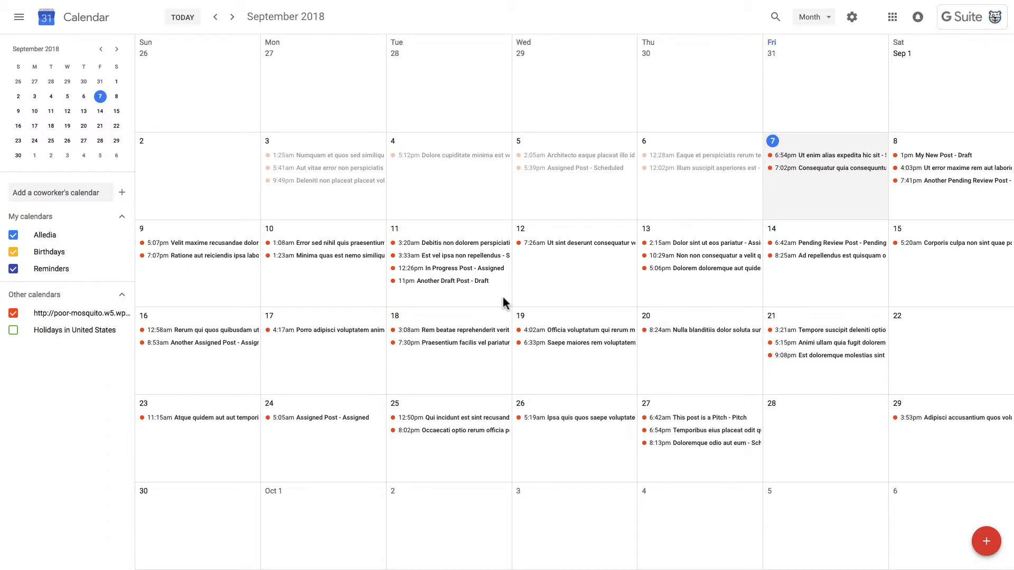
pyautogui.moveTo(488, 302)
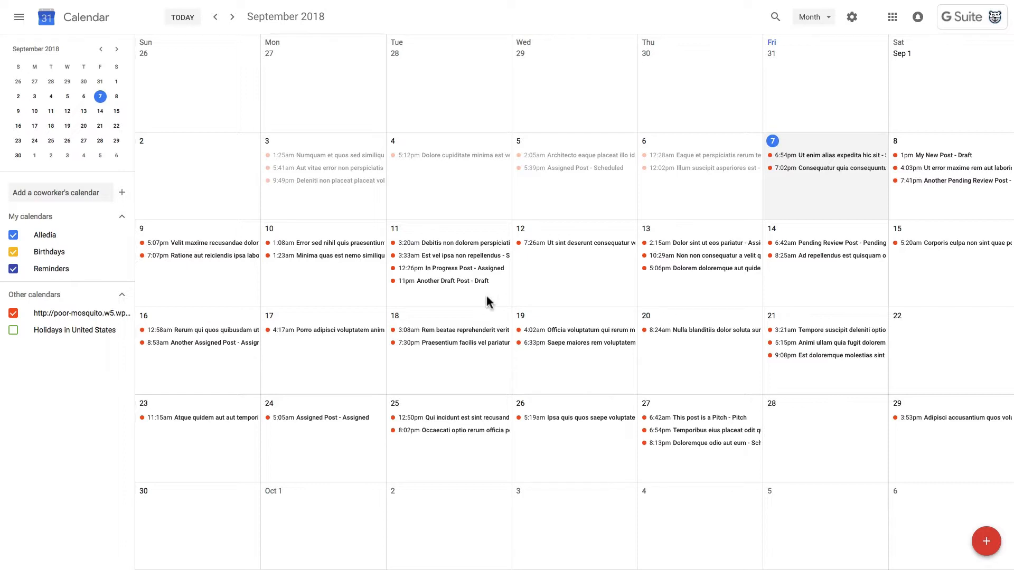
pyautogui.moveTo(474, 277)
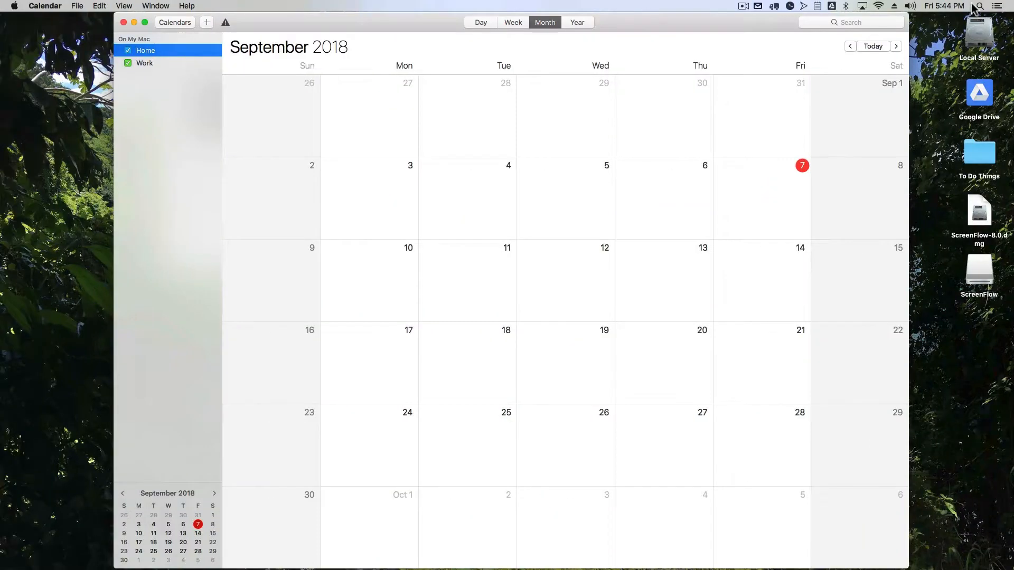
# Maximize Calendar and start File > New Calendar Subscription for the feed
pyautogui.click(124, 6)
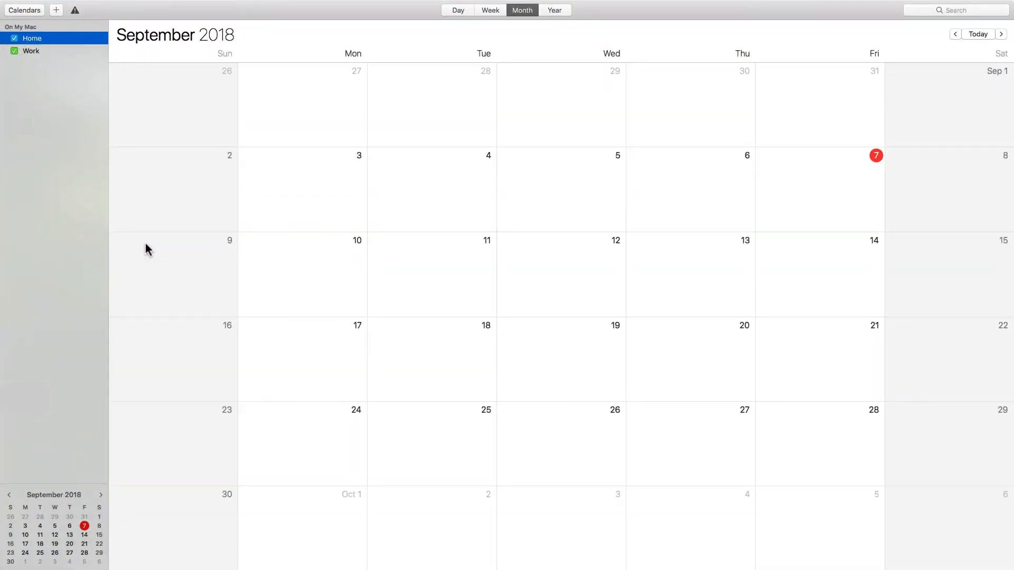
pyautogui.moveTo(76, 239)
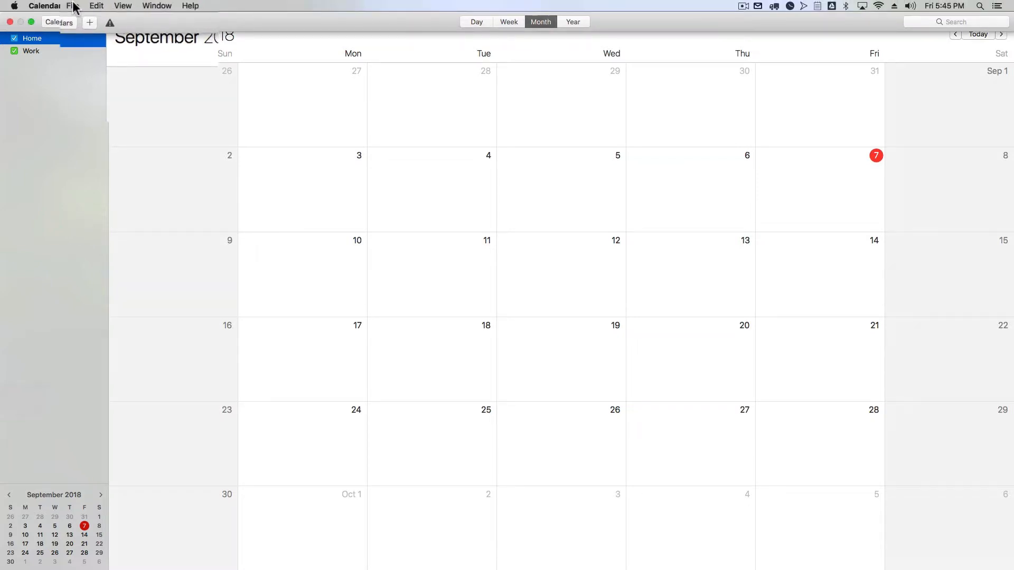
pyautogui.click(43, 8)
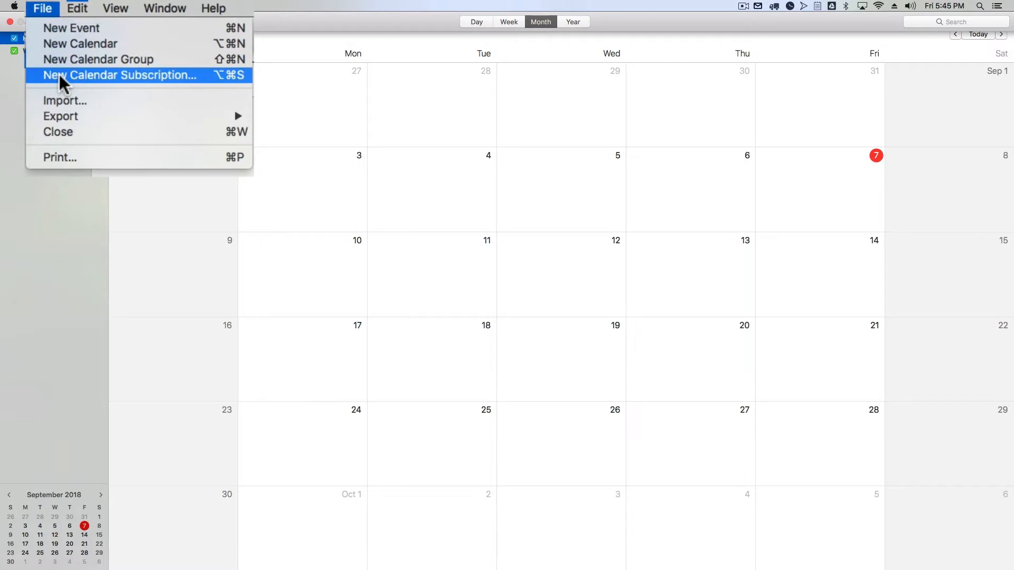
pyautogui.click(119, 75)
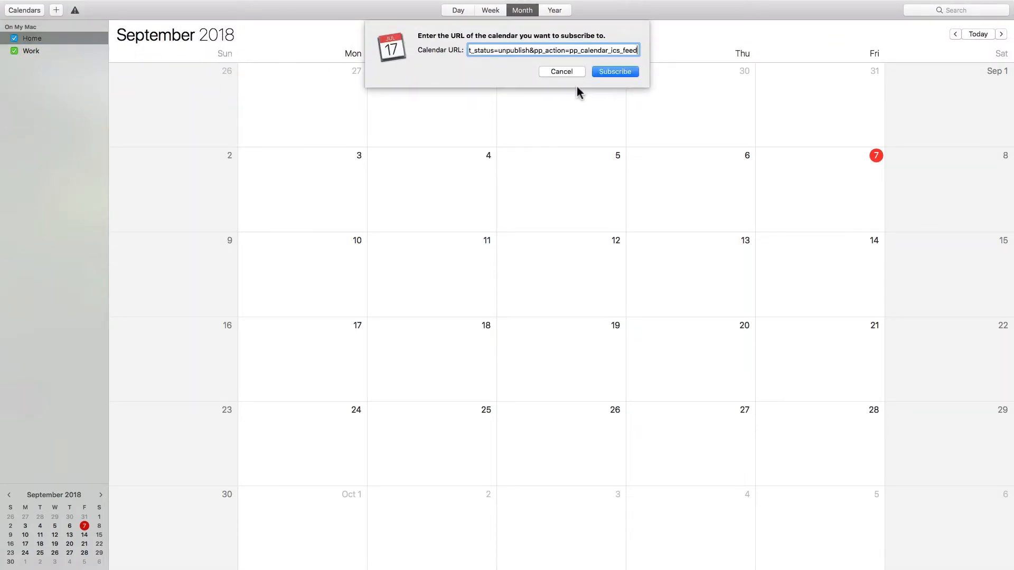
# Subscribe to the feed, name the calendar 'PublishPress', and confirm
pyautogui.click(614, 72)
pyautogui.write('P')
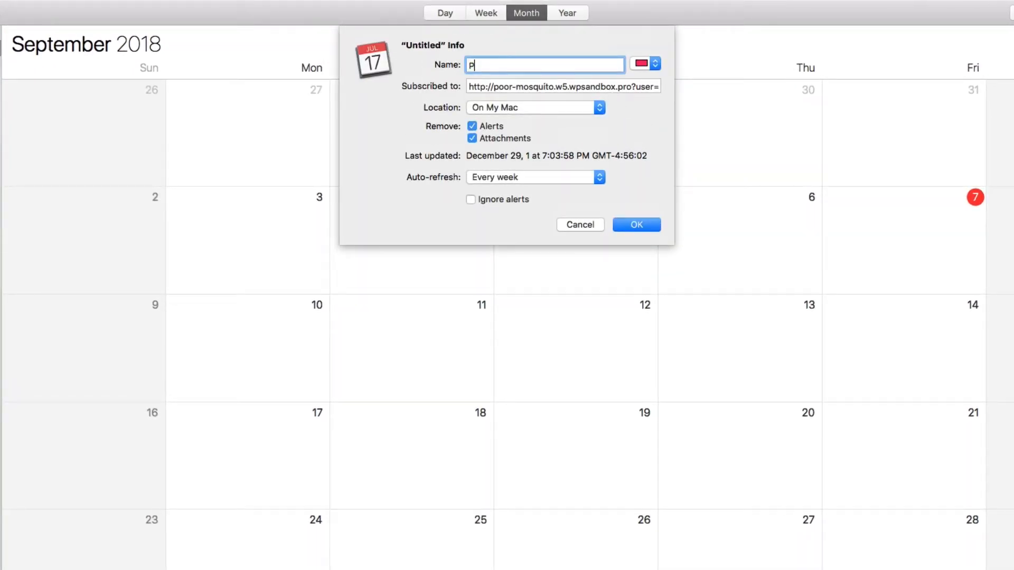
pyautogui.write('ublis')
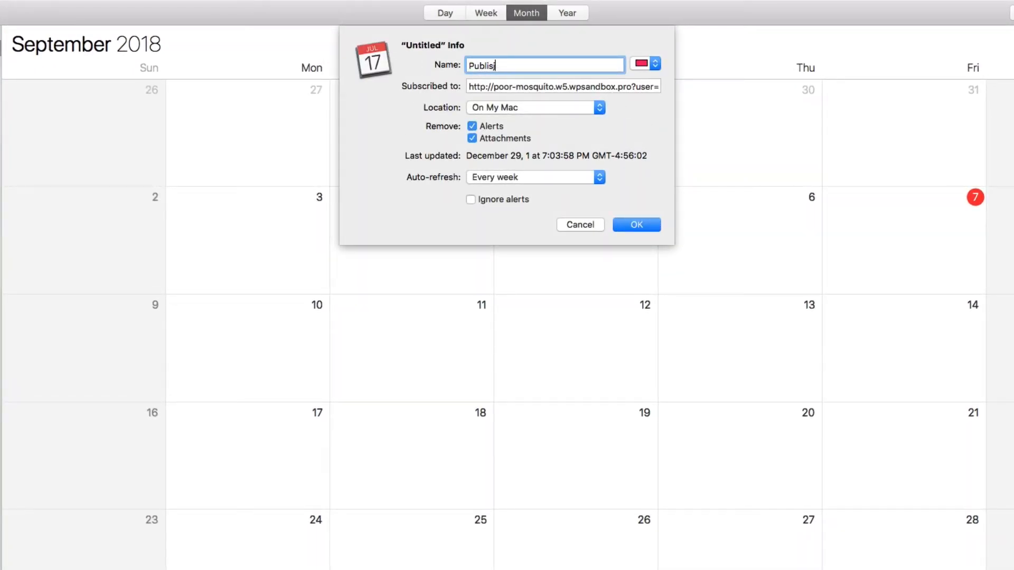
pyautogui.write('H')
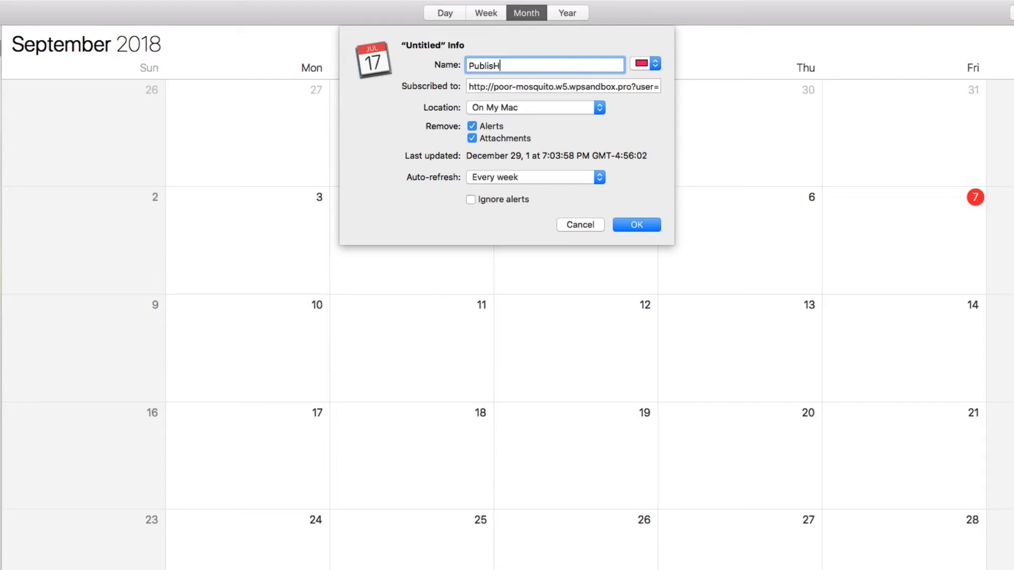
pyautogui.write('Press')
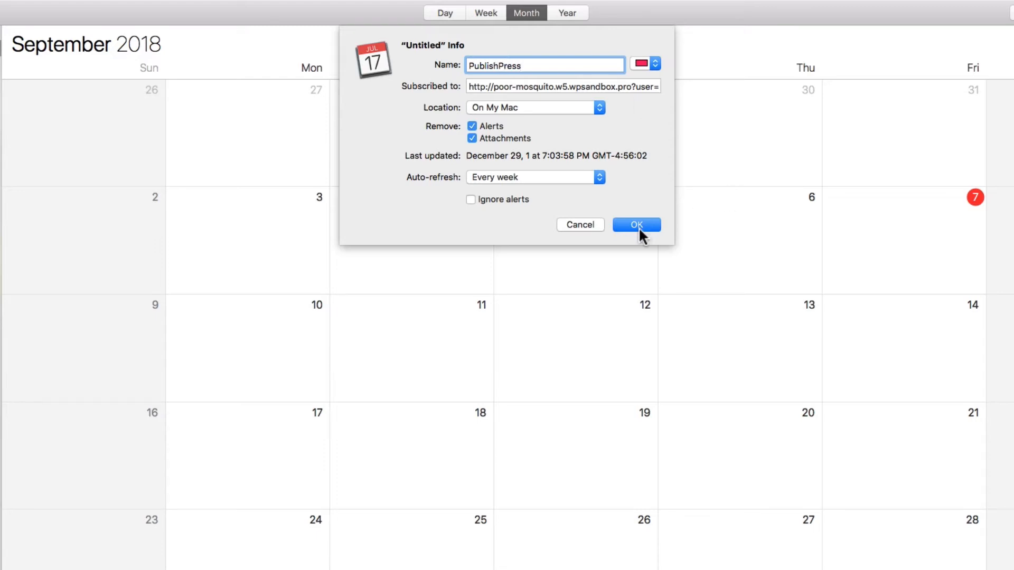
pyautogui.click(634, 224)
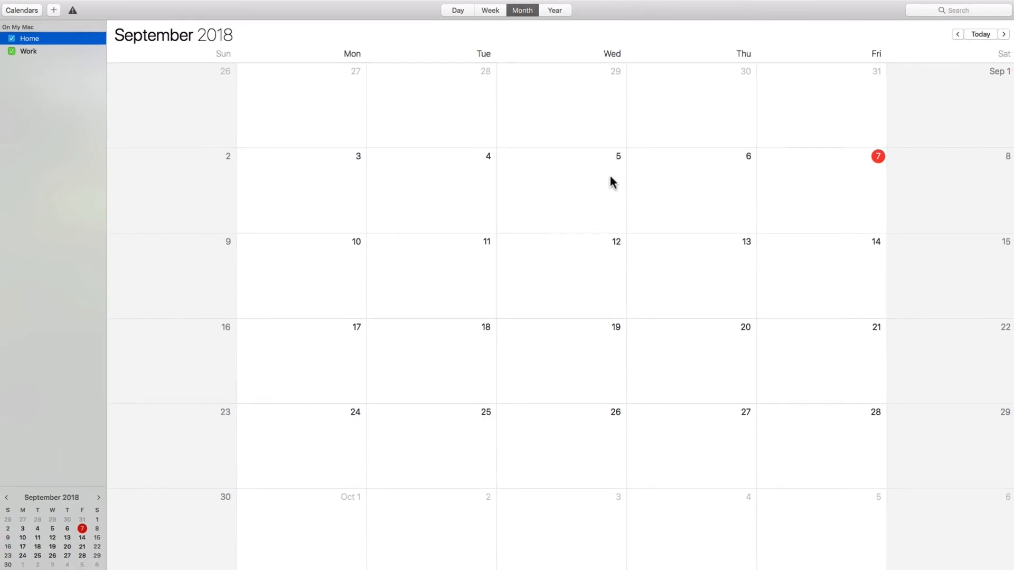